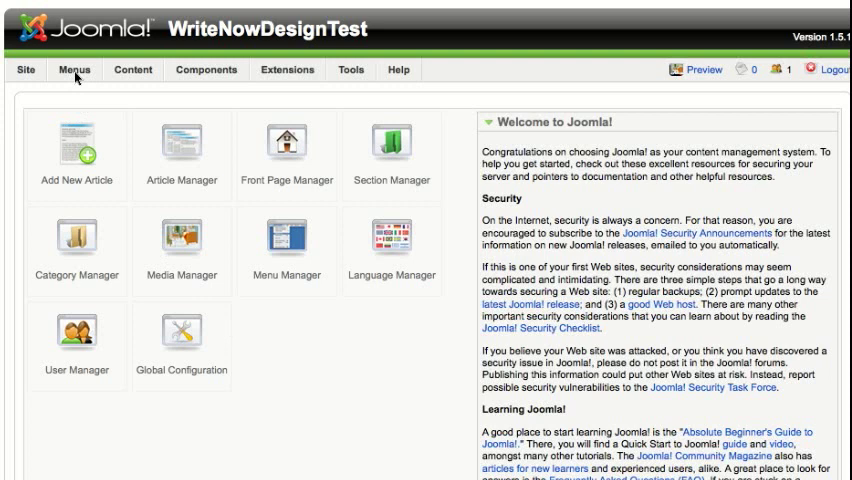
pyautogui.moveTo(283, 206)
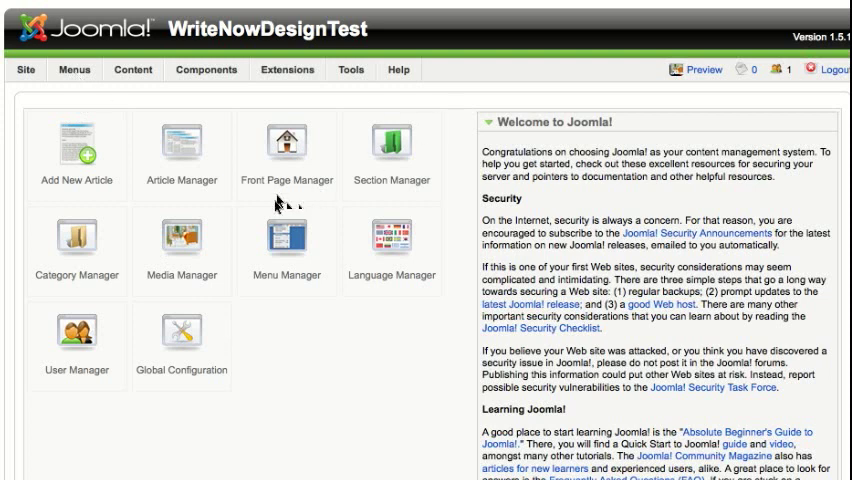
pyautogui.moveTo(145, 185)
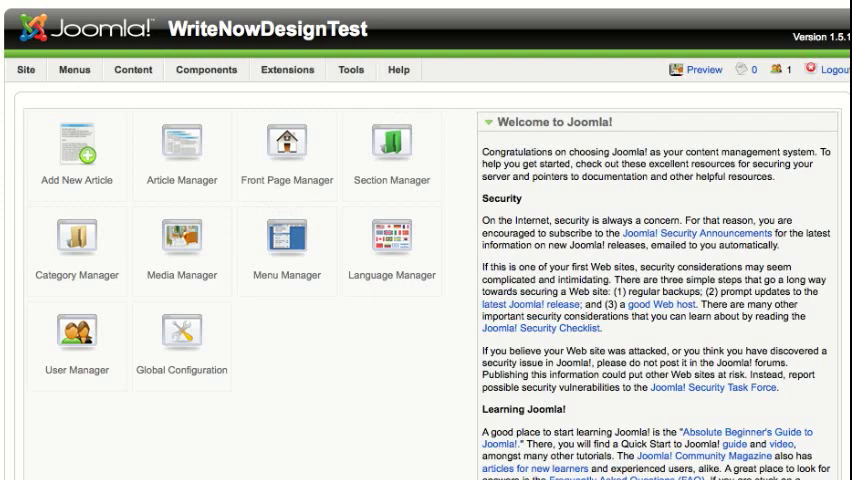
# - Preview the site's main menu, then open the mainmenu items via Menus > Main Menu
pyautogui.click(703, 69)
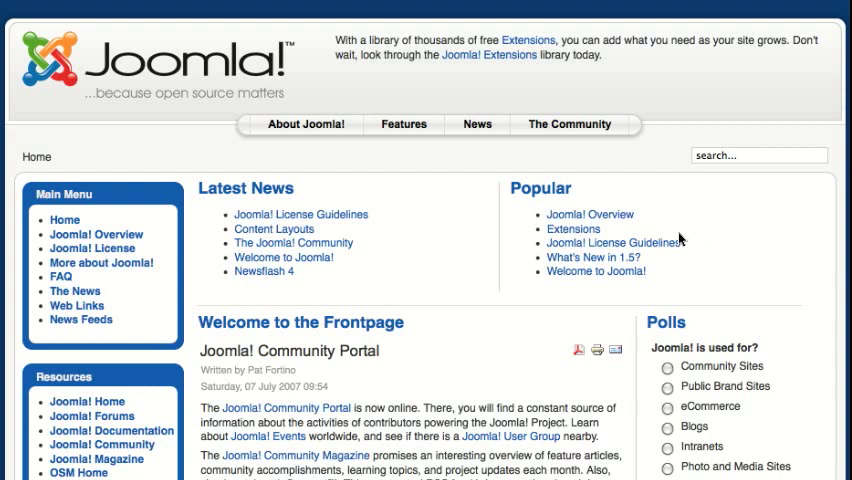
pyautogui.moveTo(14, 236)
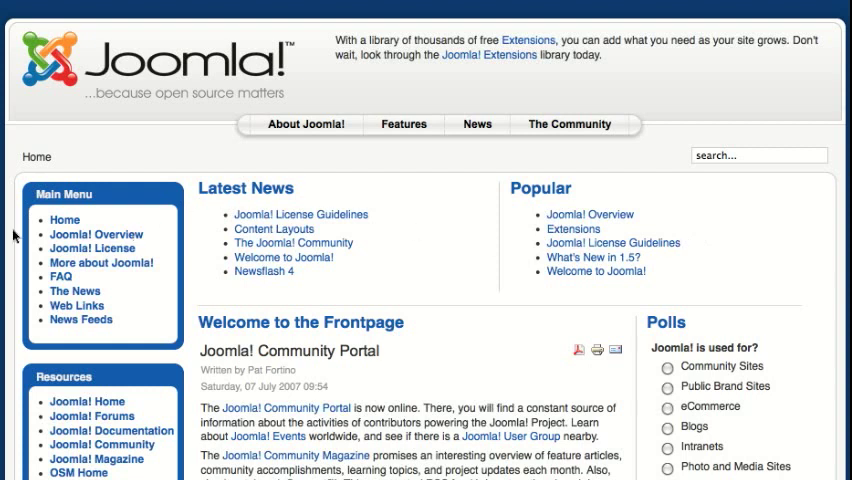
pyautogui.moveTo(68, 248)
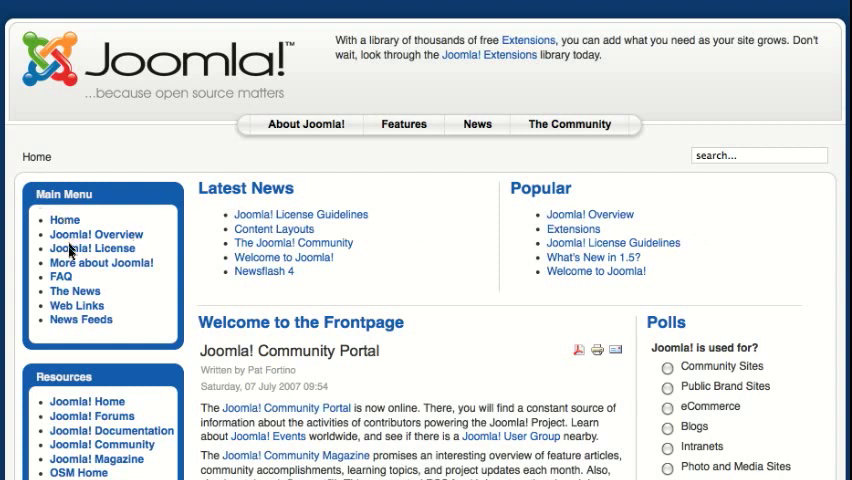
pyautogui.moveTo(78, 291)
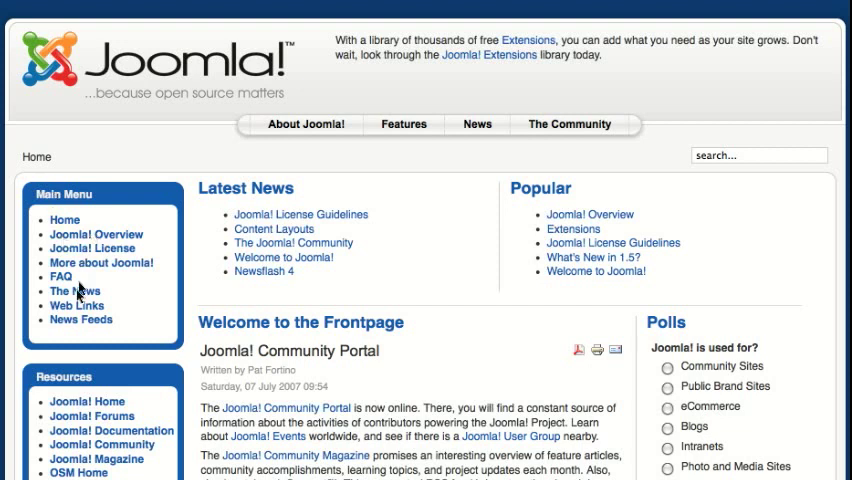
pyautogui.moveTo(73, 320)
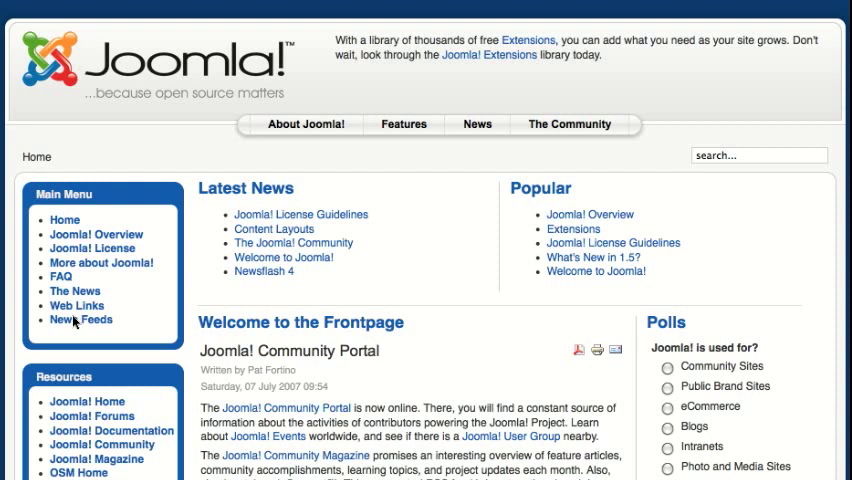
pyautogui.moveTo(351, 125)
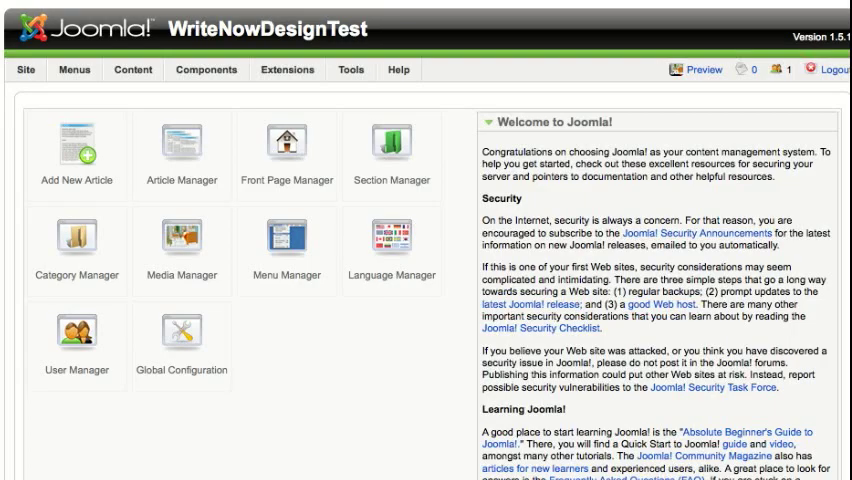
pyautogui.click(78, 72)
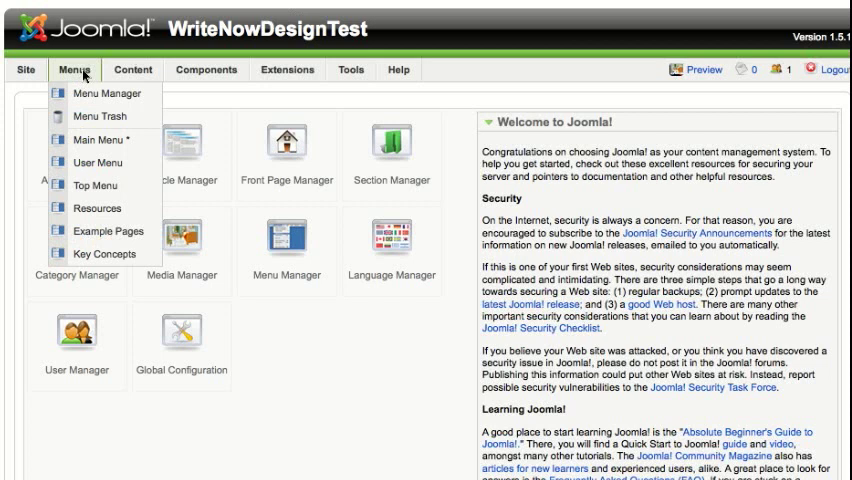
pyautogui.moveTo(88, 139)
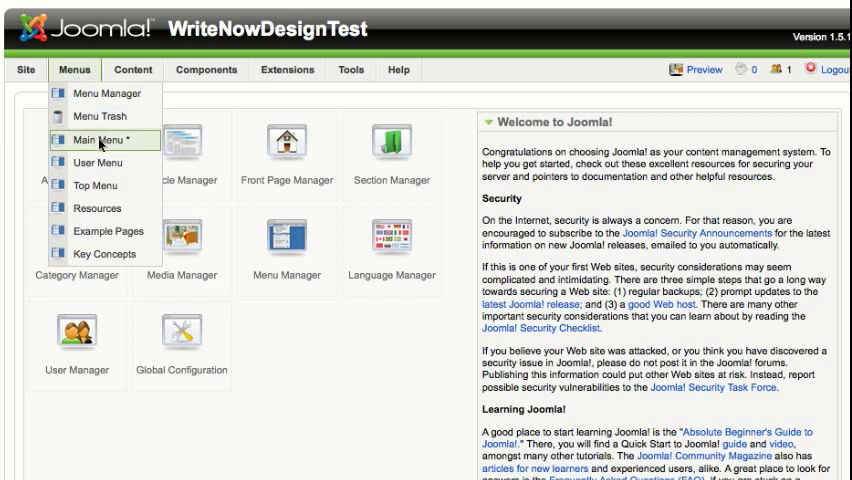
pyautogui.click(80, 133)
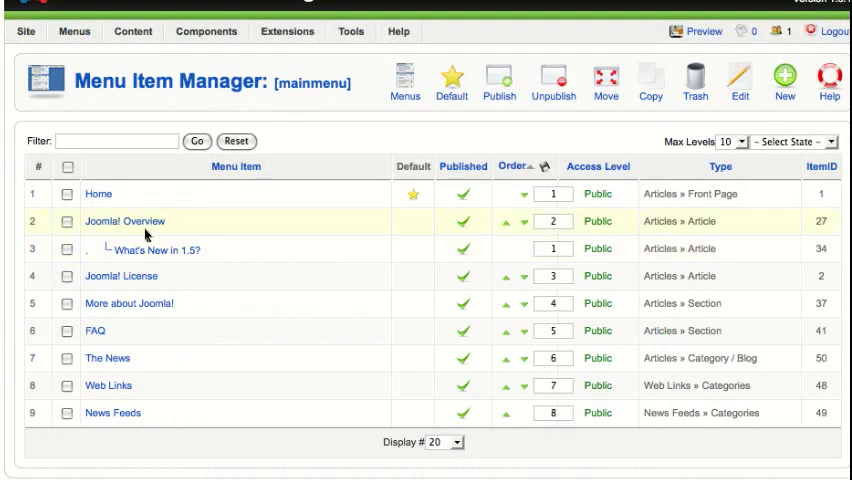
pyautogui.moveTo(155, 256)
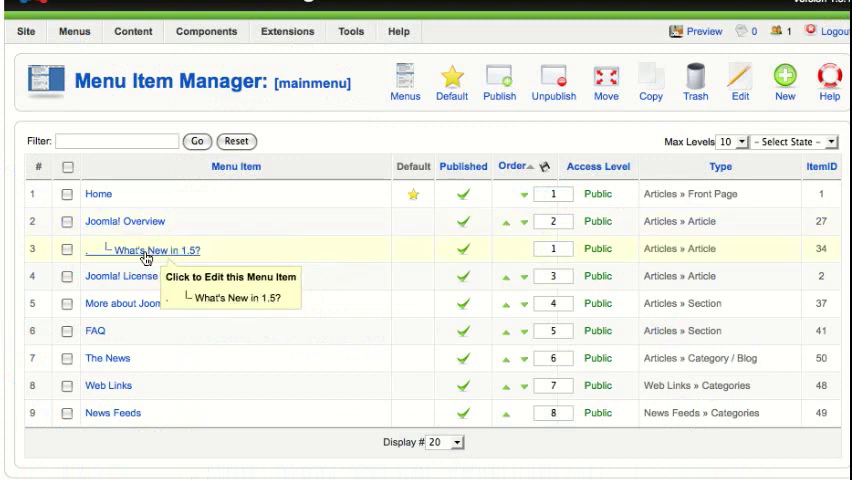
pyautogui.moveTo(440, 205)
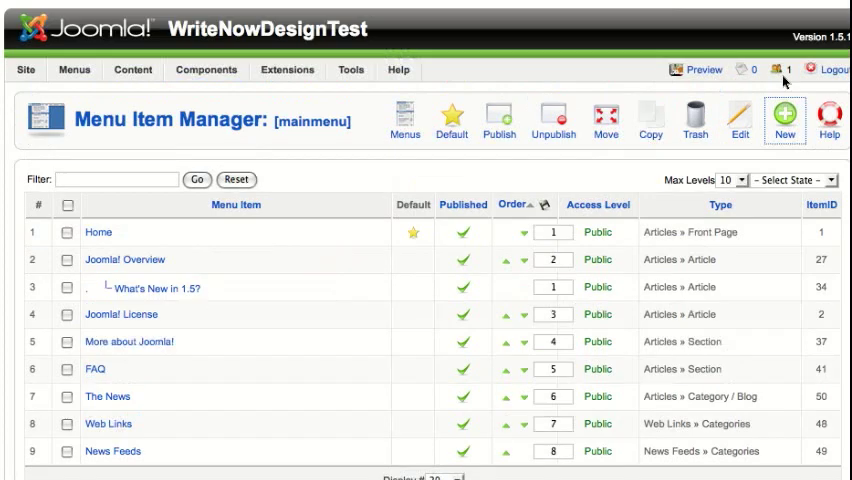
# - Create a new Articles » Article Layout menu item linked to 'Platforms and Open Standards'
pyautogui.click(789, 110)
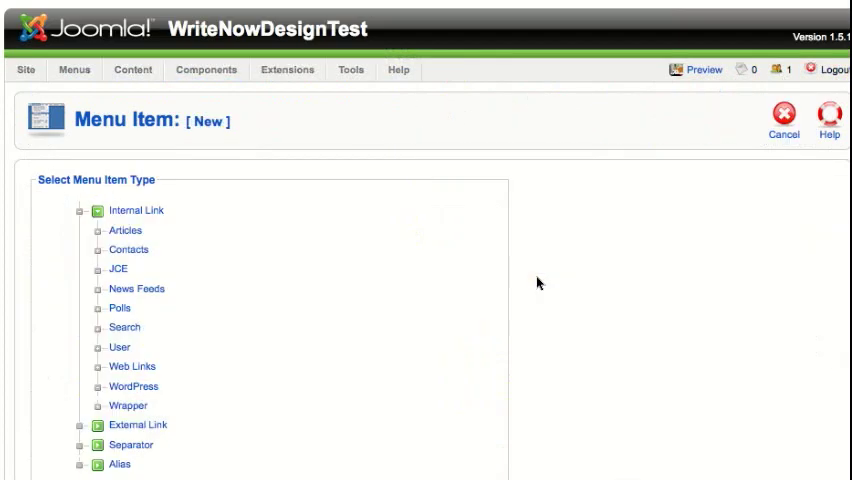
pyautogui.moveTo(124, 231)
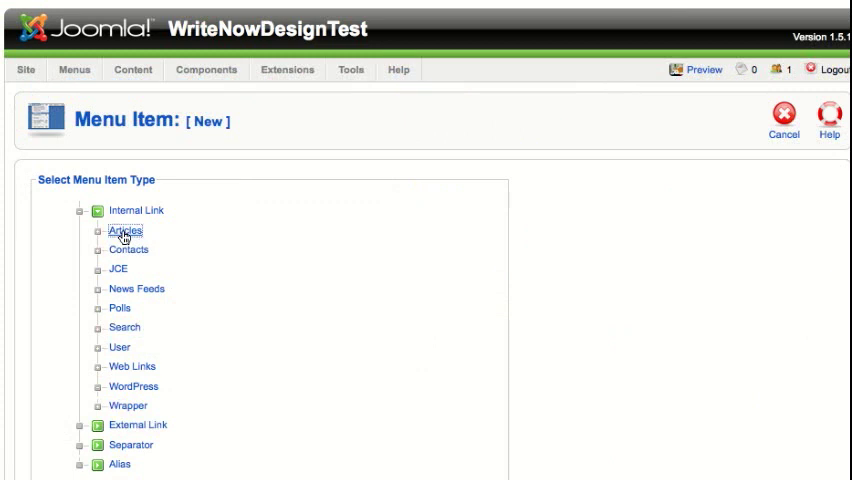
pyautogui.click(123, 230)
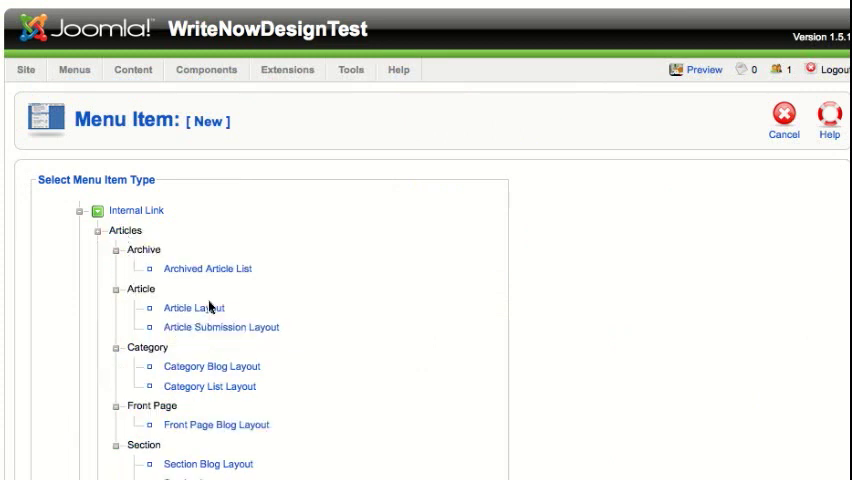
pyautogui.moveTo(194, 314)
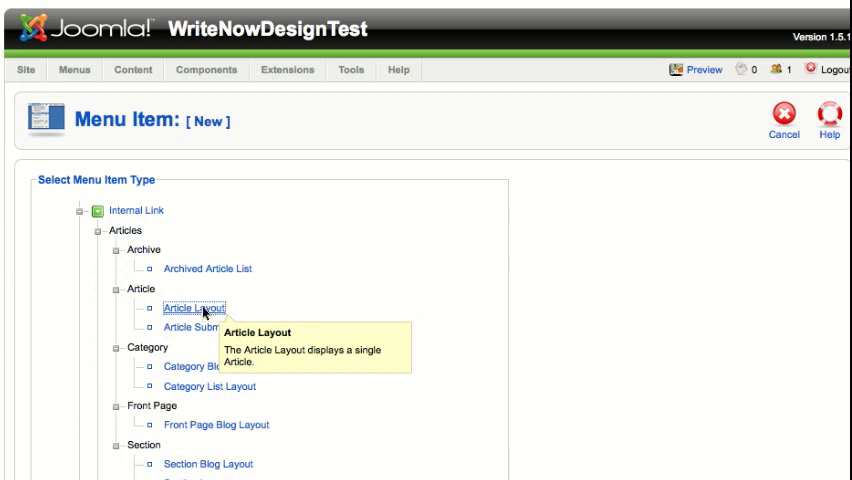
pyautogui.click(193, 306)
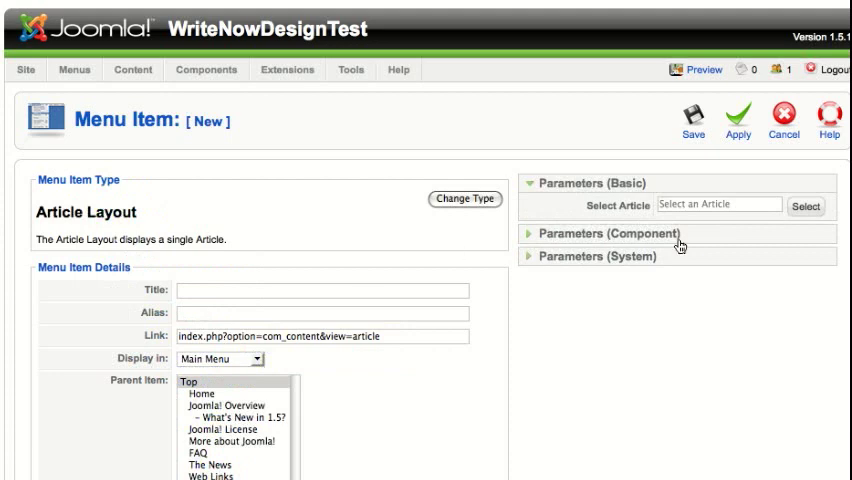
pyautogui.click(805, 206)
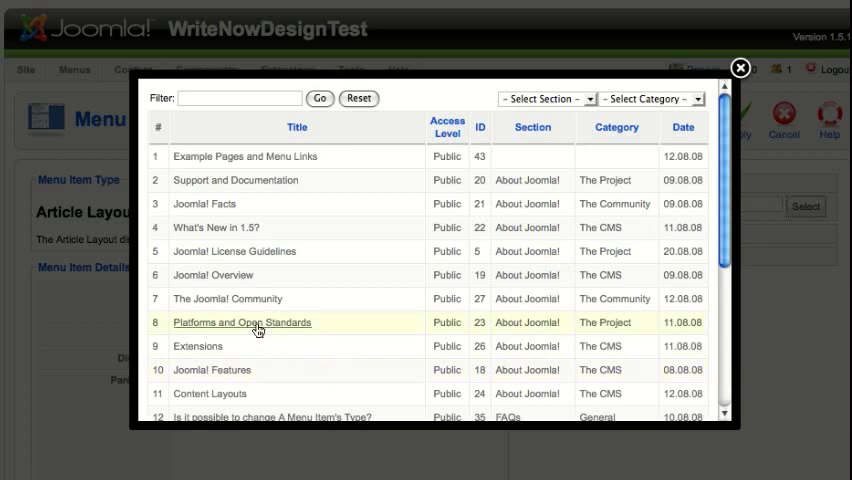
pyautogui.click(241, 322)
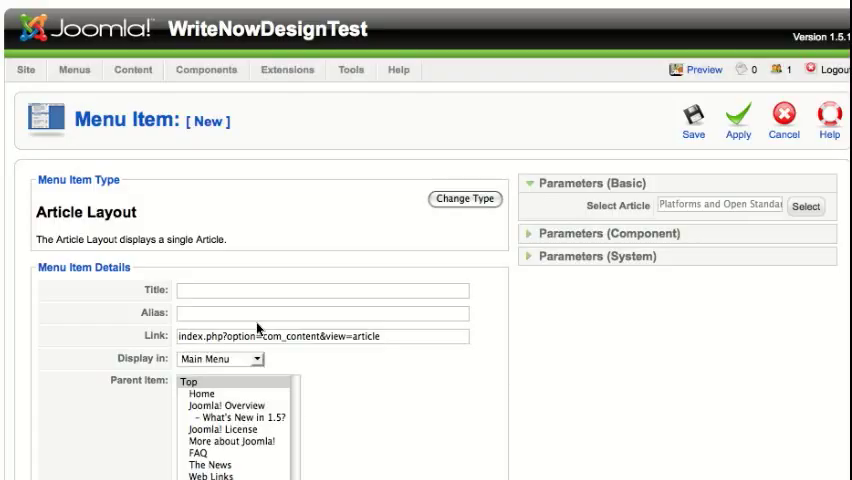
# - Title the new item 'Platforms & Standards' and set Joomla! Overview as its parent item
pyautogui.click(300, 290)
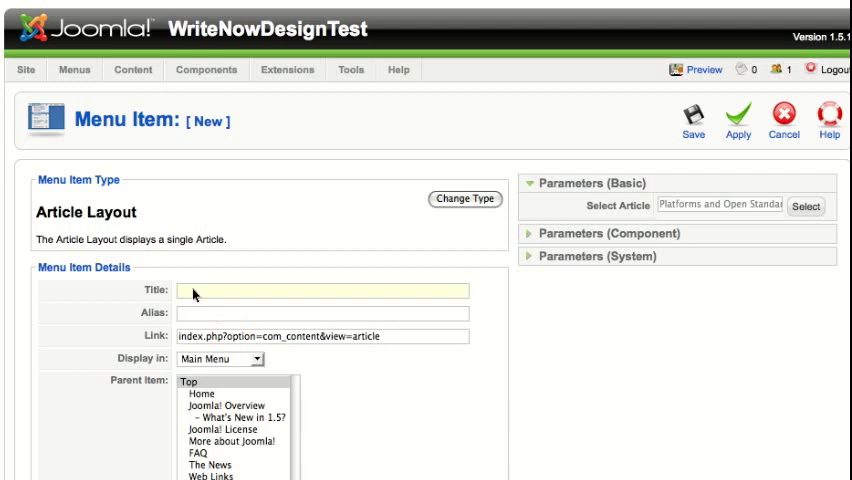
pyautogui.click(200, 290)
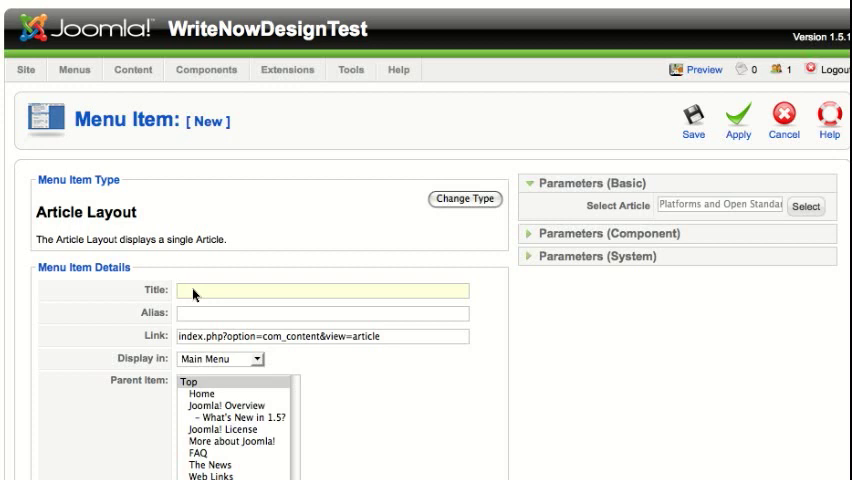
pyautogui.click(200, 290)
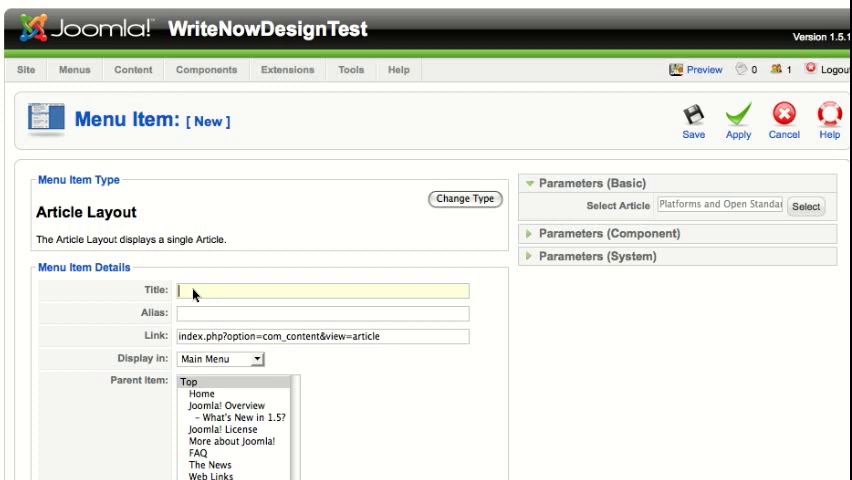
pyautogui.write('Platforms & Standards')
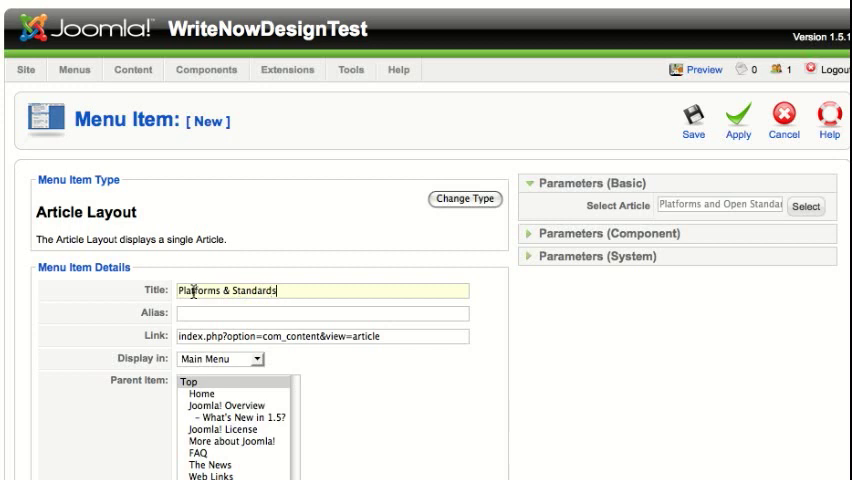
pyautogui.click(213, 404)
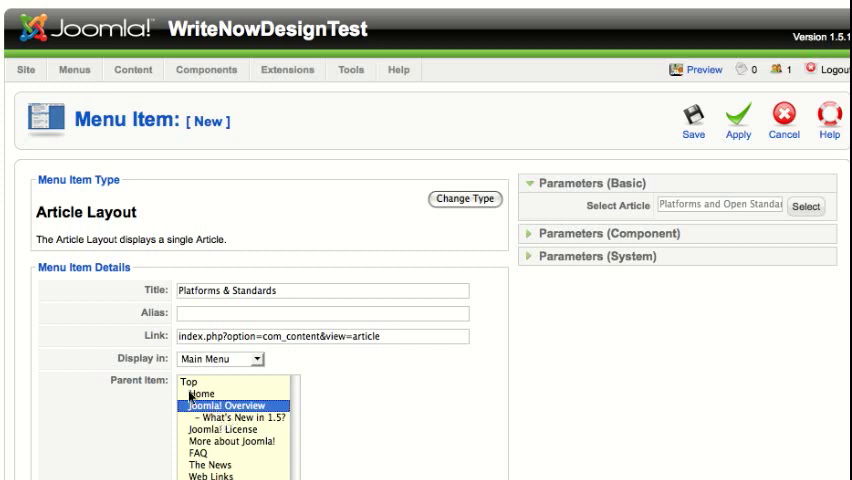
pyautogui.moveTo(192, 377)
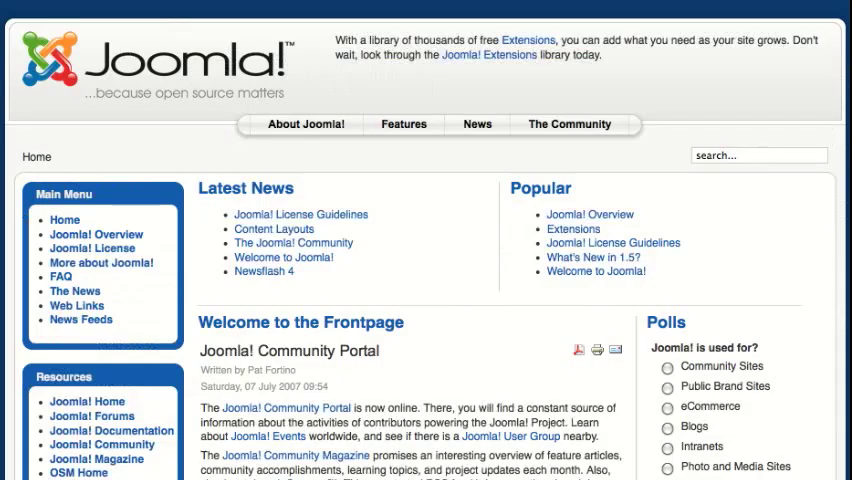
pyautogui.moveTo(97, 244)
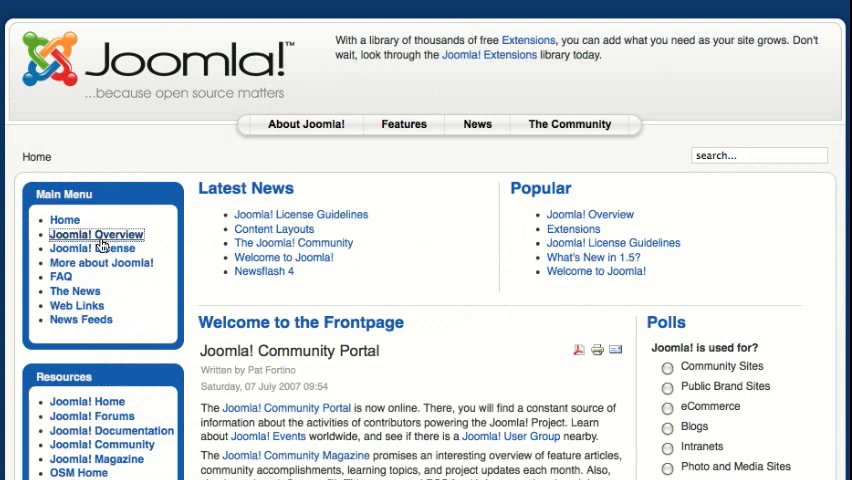
# - Open the Joomla! Overview page from the front-end Main Menu
pyautogui.click(95, 234)
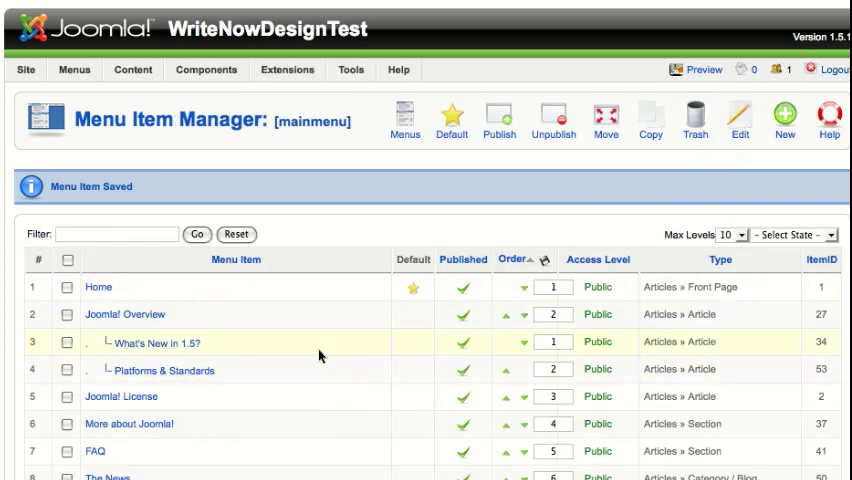
pyautogui.moveTo(177, 357)
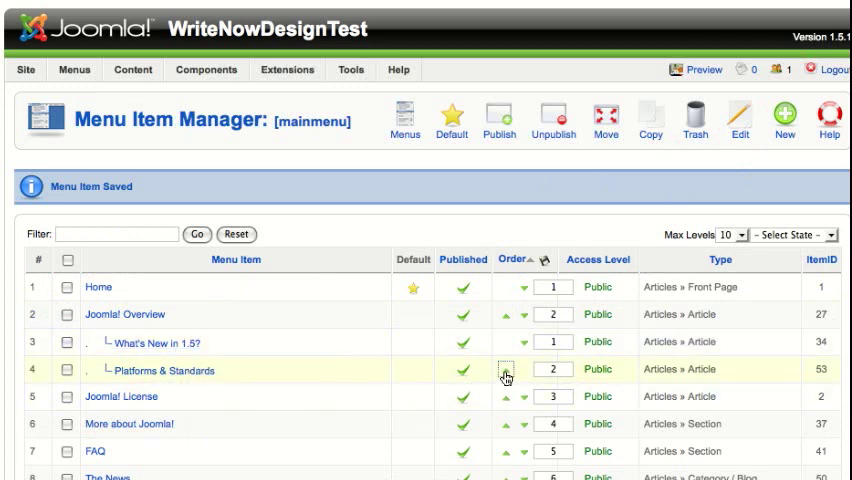
# - Move Platforms & Standards up one place, above What's New in 1.5?
pyautogui.click(506, 370)
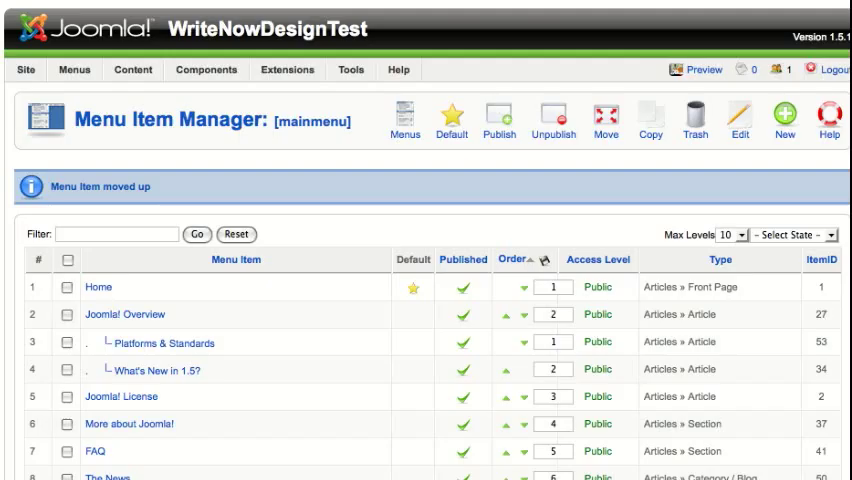
pyautogui.scroll(-3)
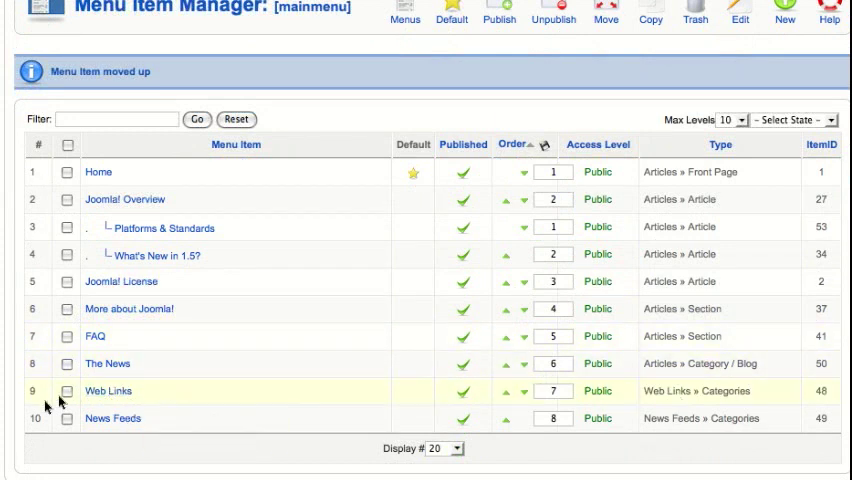
pyautogui.moveTo(115, 400)
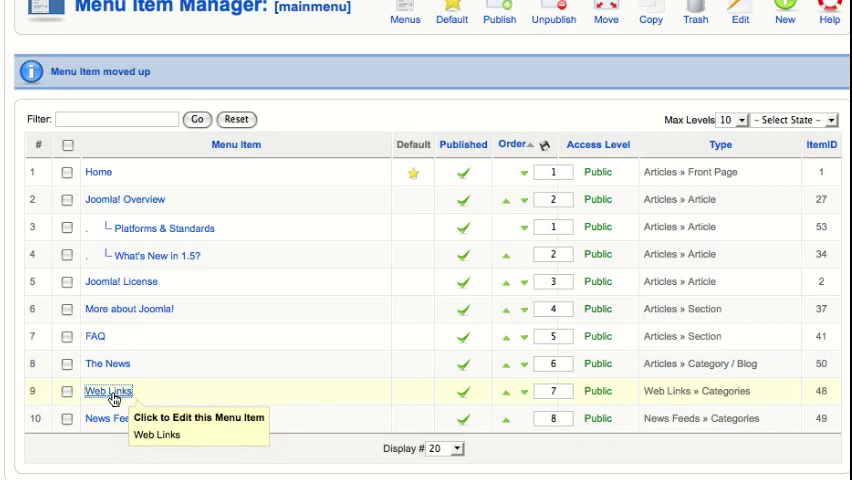
# - Edit the Web Links menu item and display its menu item type choices
pyautogui.click(101, 393)
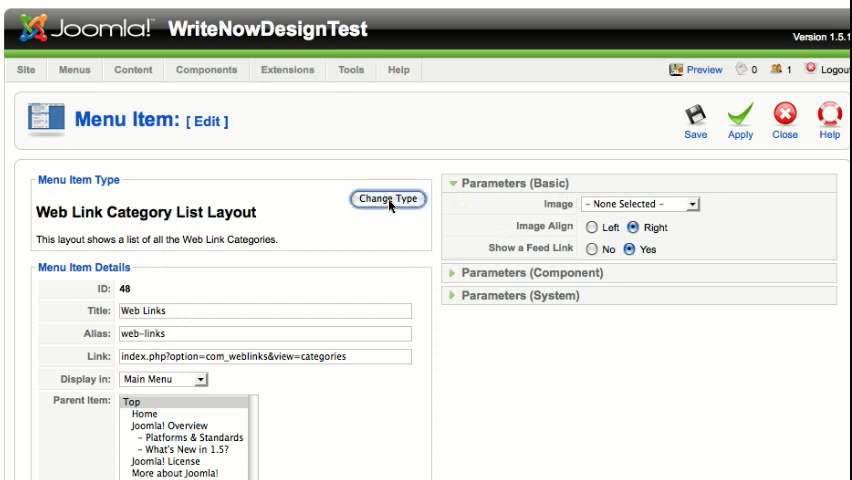
pyautogui.click(388, 198)
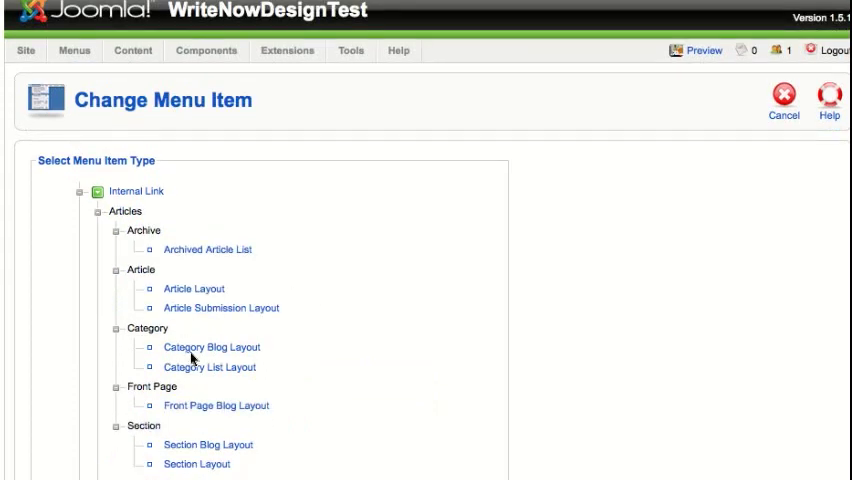
pyautogui.moveTo(400, 340)
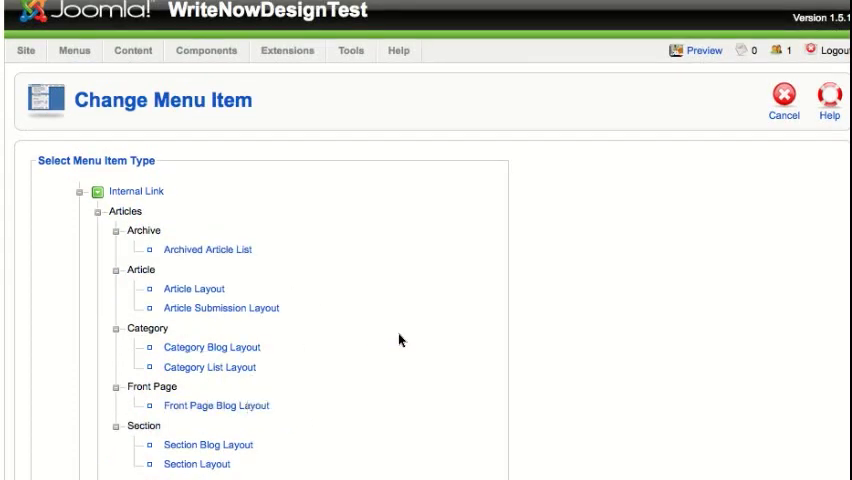
pyautogui.moveTo(203, 446)
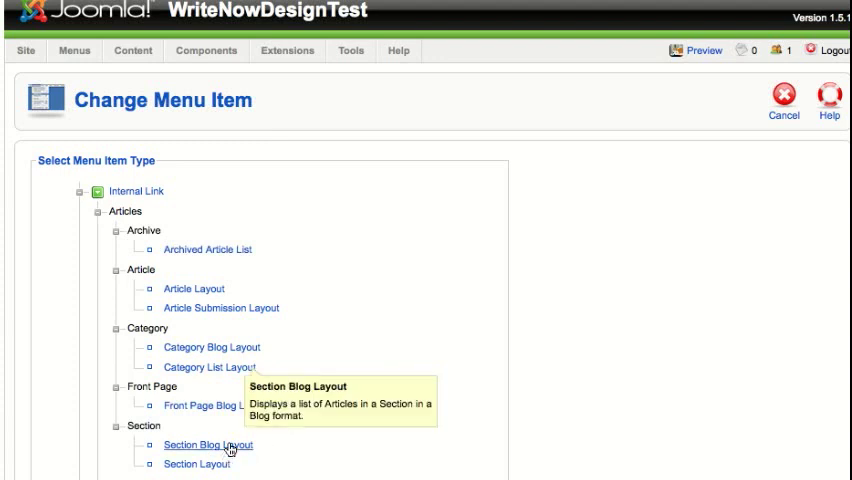
pyautogui.moveTo(207, 374)
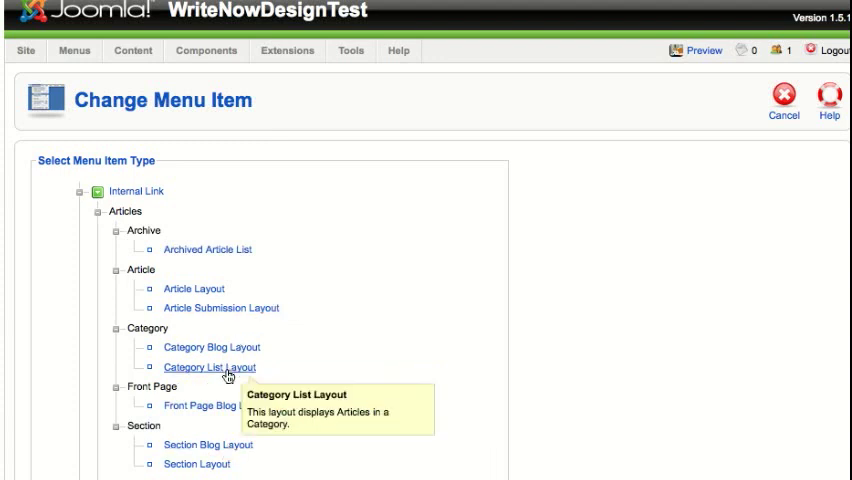
pyautogui.moveTo(225, 358)
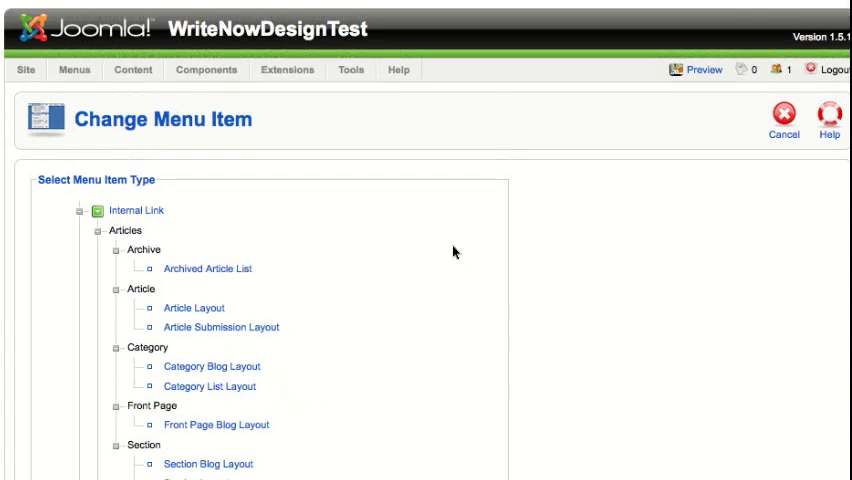
pyautogui.moveTo(806, 135)
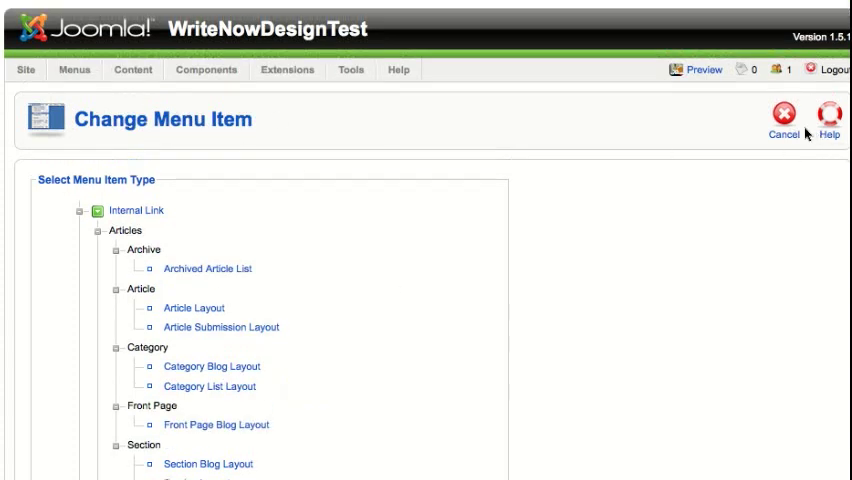
# - Cancel the Web Links edit and return to the Main Menu item list
pyautogui.click(785, 108)
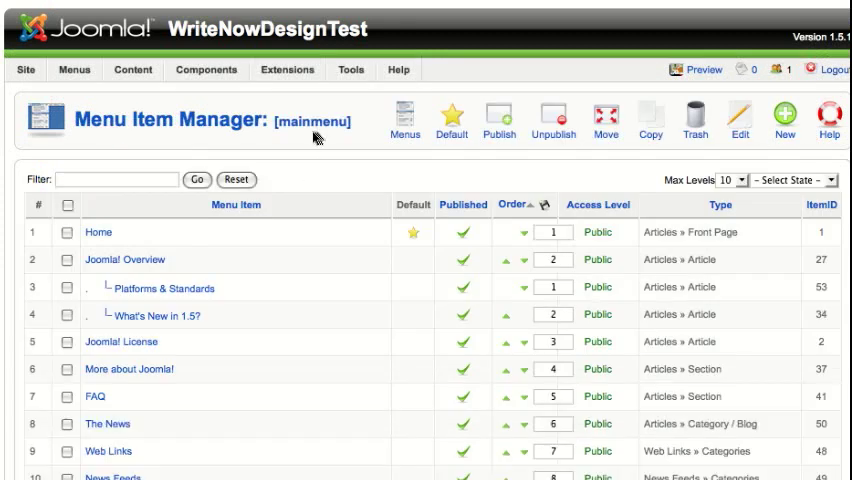
pyautogui.click(74, 71)
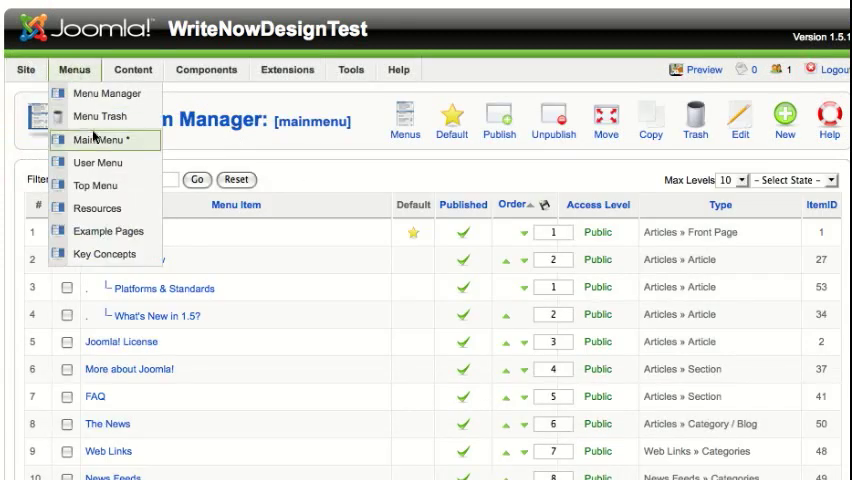
pyautogui.moveTo(115, 142)
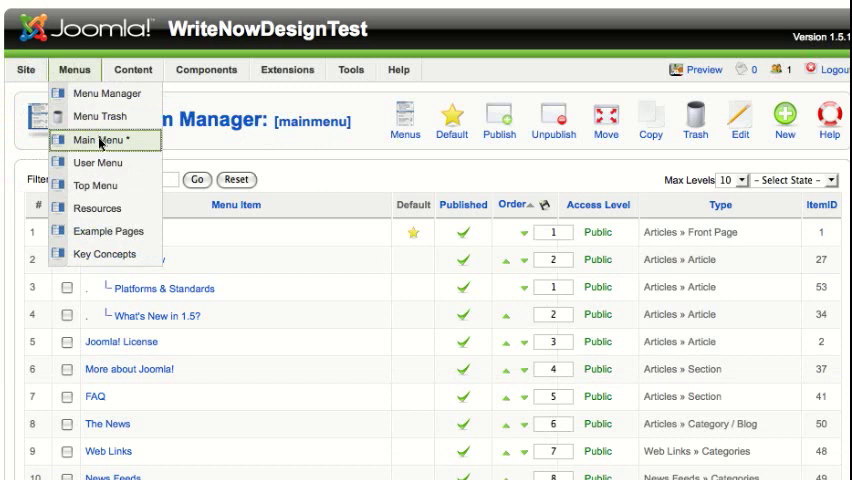
pyautogui.click(88, 139)
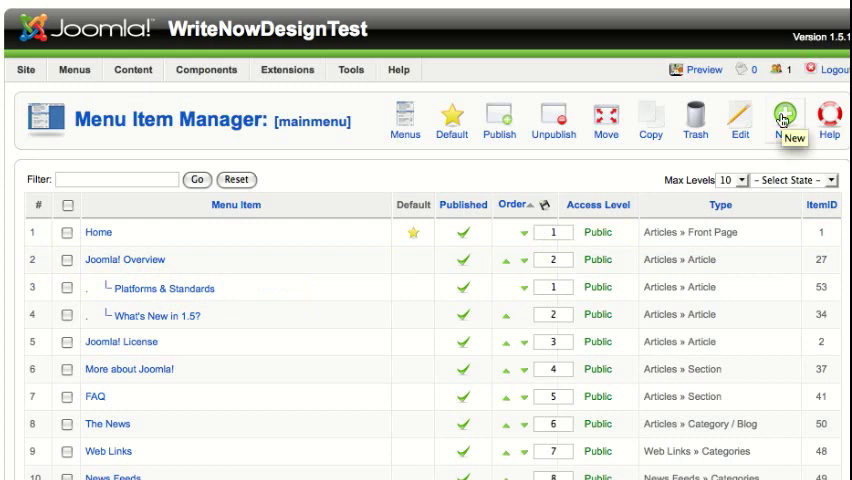
pyautogui.moveTo(143, 271)
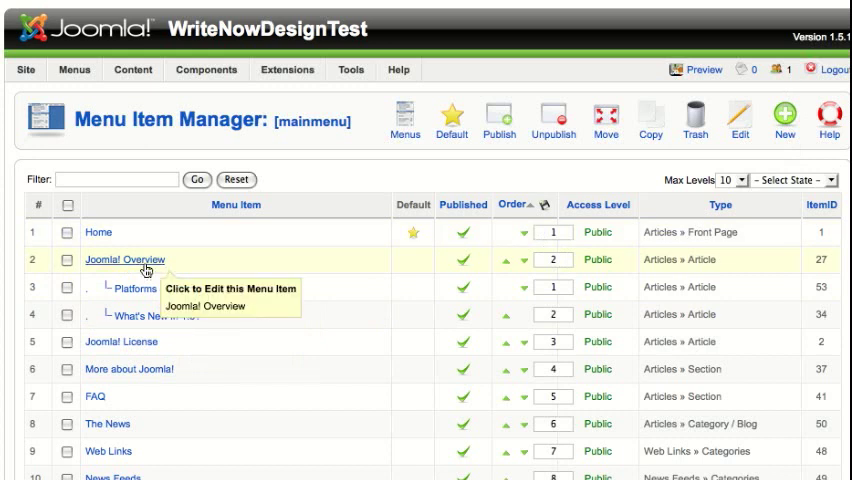
pyautogui.moveTo(90, 240)
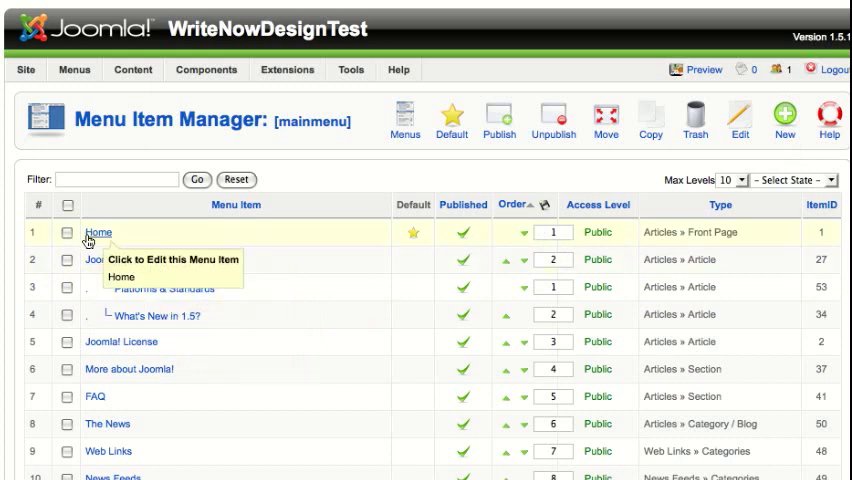